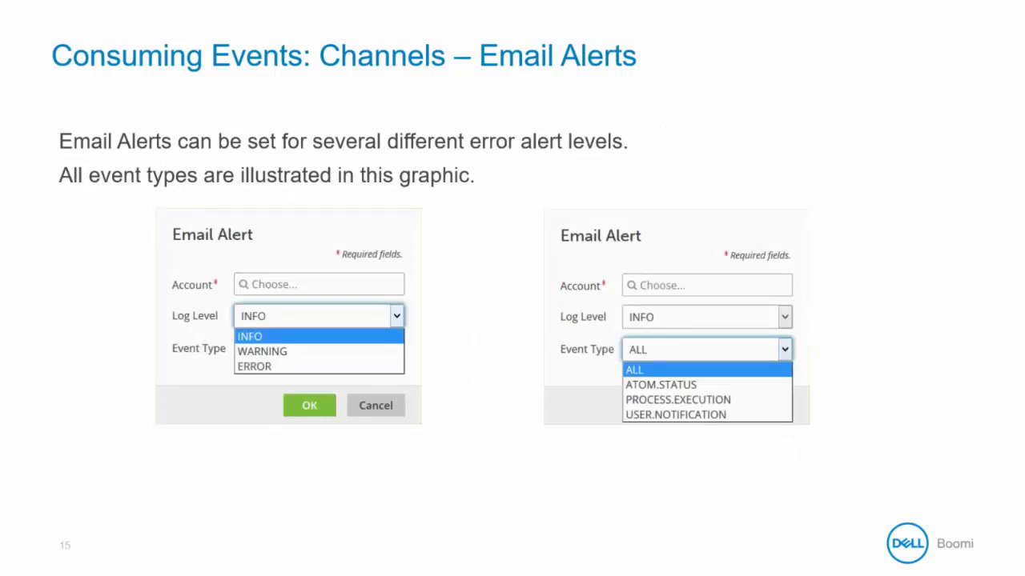
# Step: Advance the slideshow past the Email Alerts log-level slide to the Event API AtomSphere Connector slide
pyautogui.press('Right')
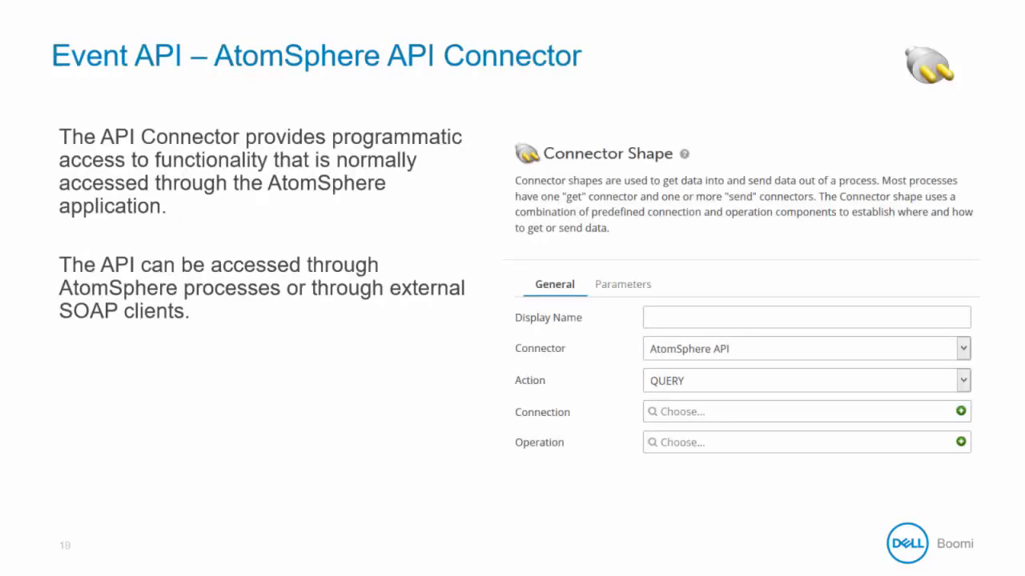
# Step: Advance to slide 21, 'Event API – API Operation', on query profiles and filters
pyautogui.press('Right')
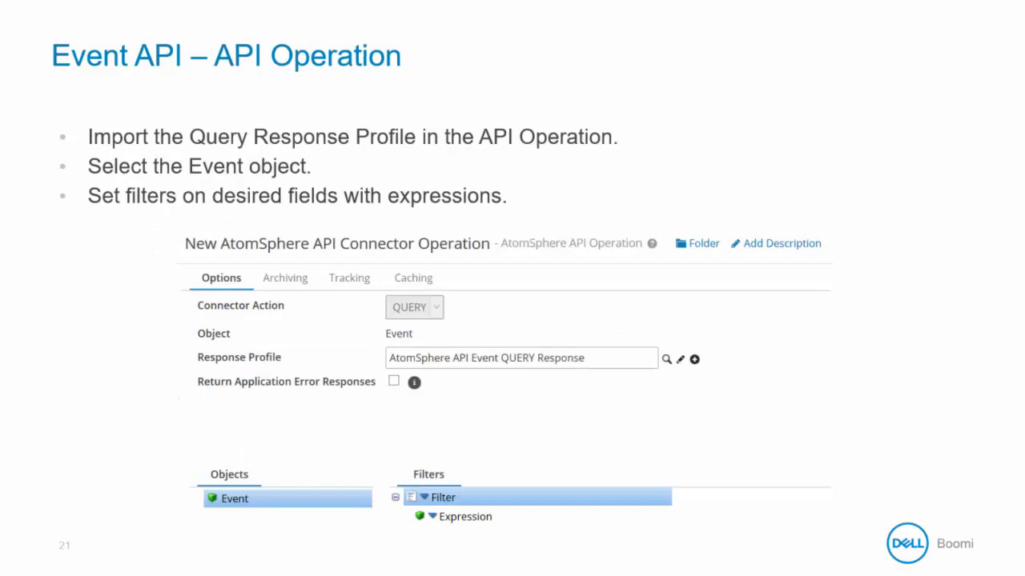